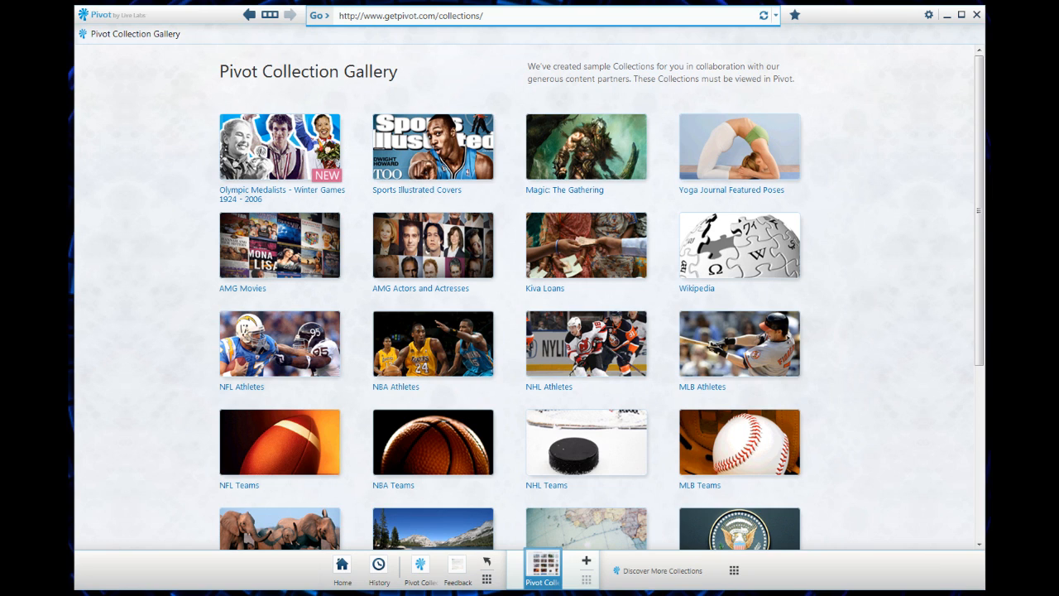
mouse_move(463, 162)
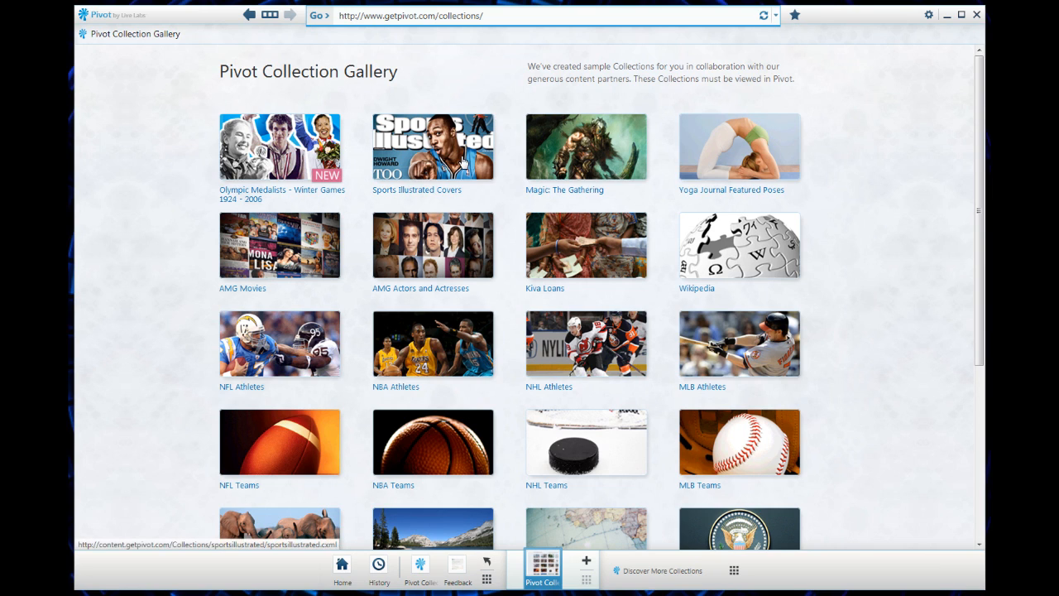
mouse_move(841, 237)
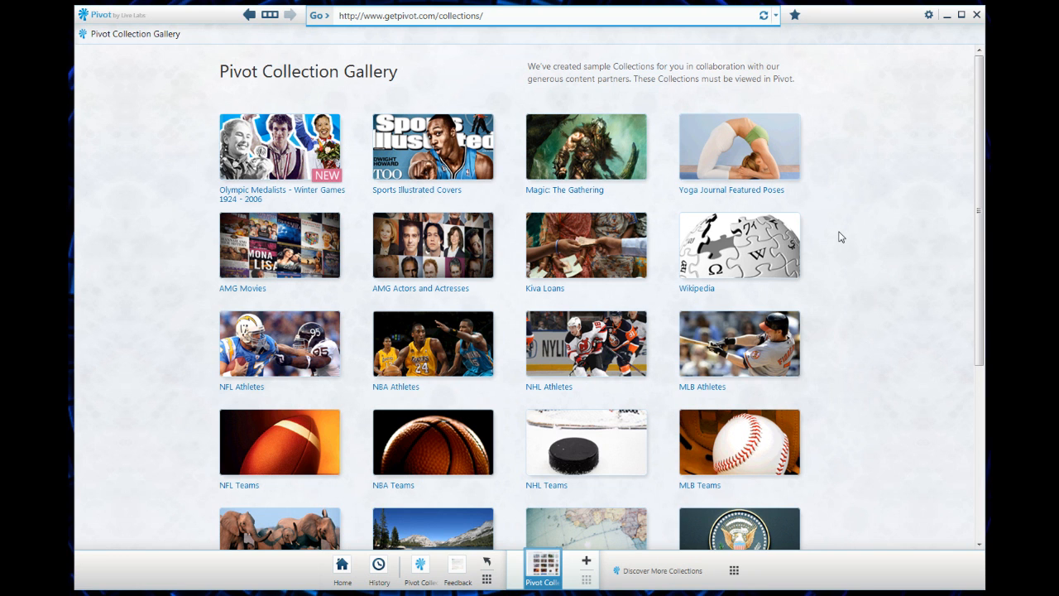
- Scroll down the Collection Gallery to reveal the Dog Breeds and New Cars collections
scroll("down", 3)
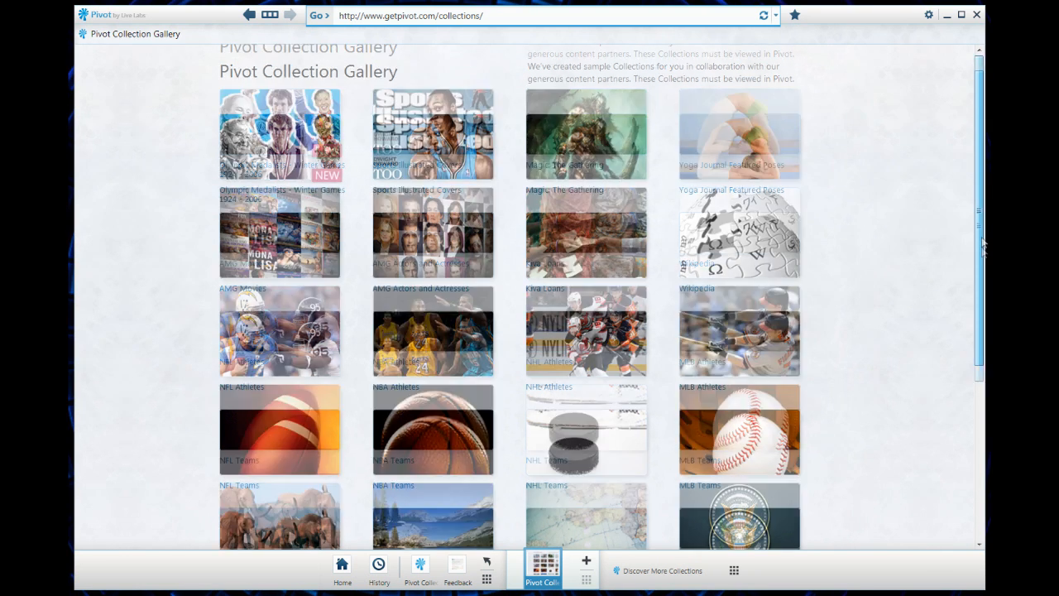
scroll("down", 3)
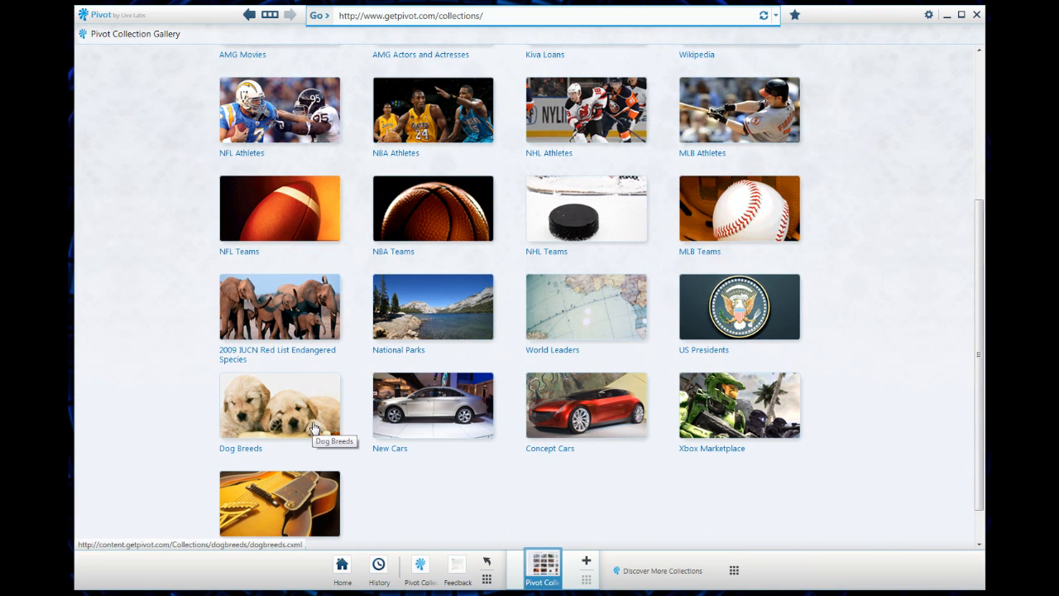
mouse_move(141, 394)
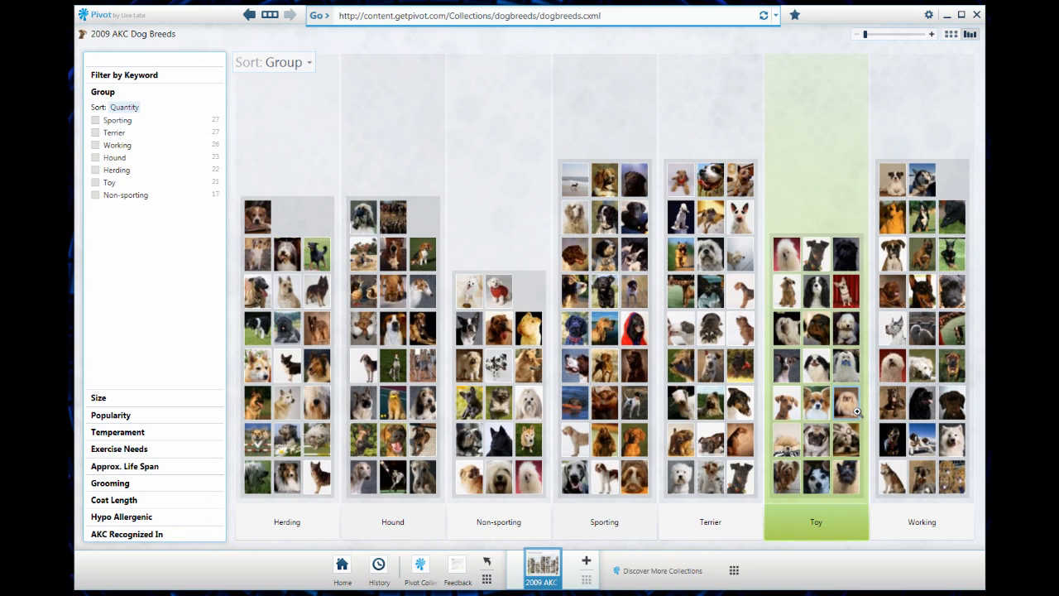
- Sort the breeds by Approx. Life Span and keep only those living over 14 years
left_click(273, 63)
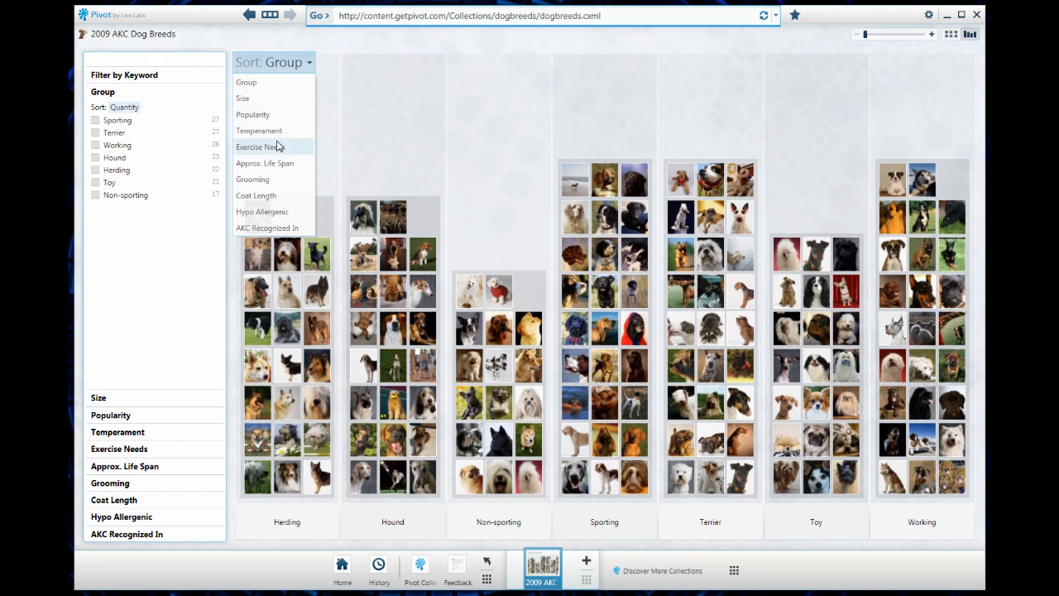
left_click(265, 164)
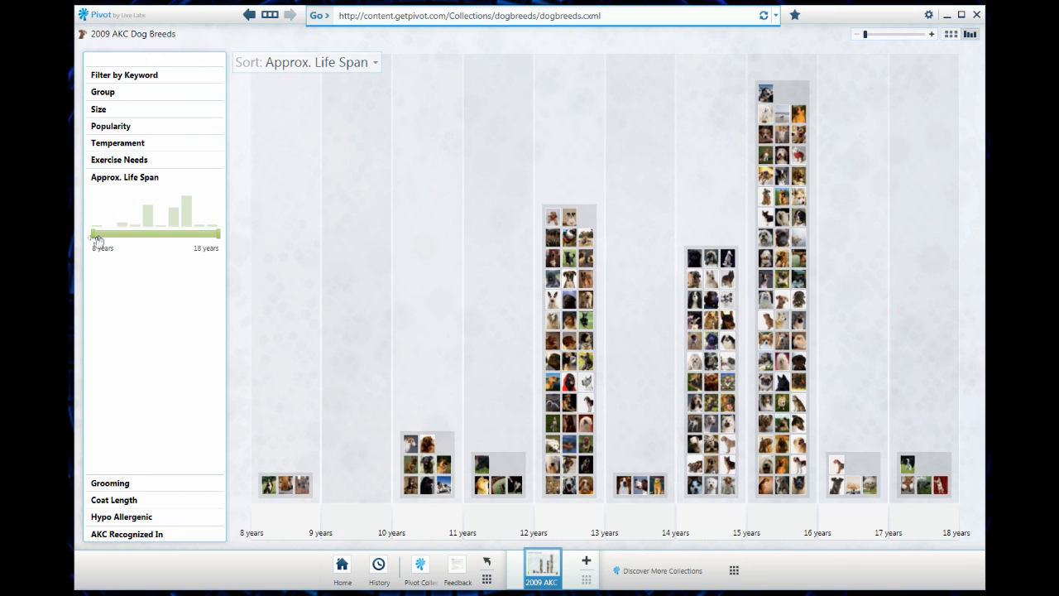
left_click_drag(96, 235, 165, 235)
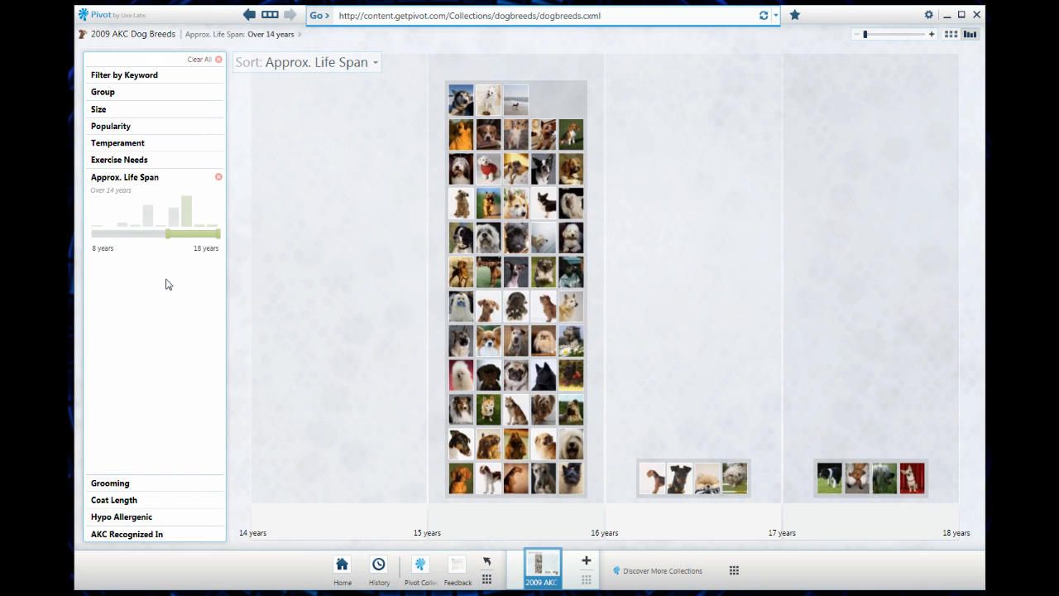
mouse_move(171, 285)
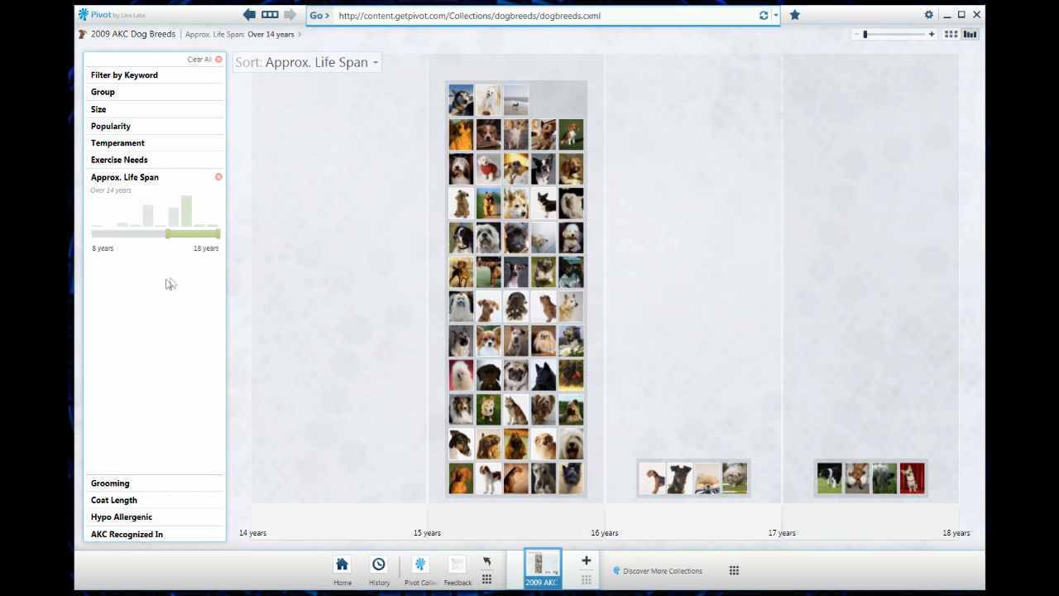
left_click(119, 159)
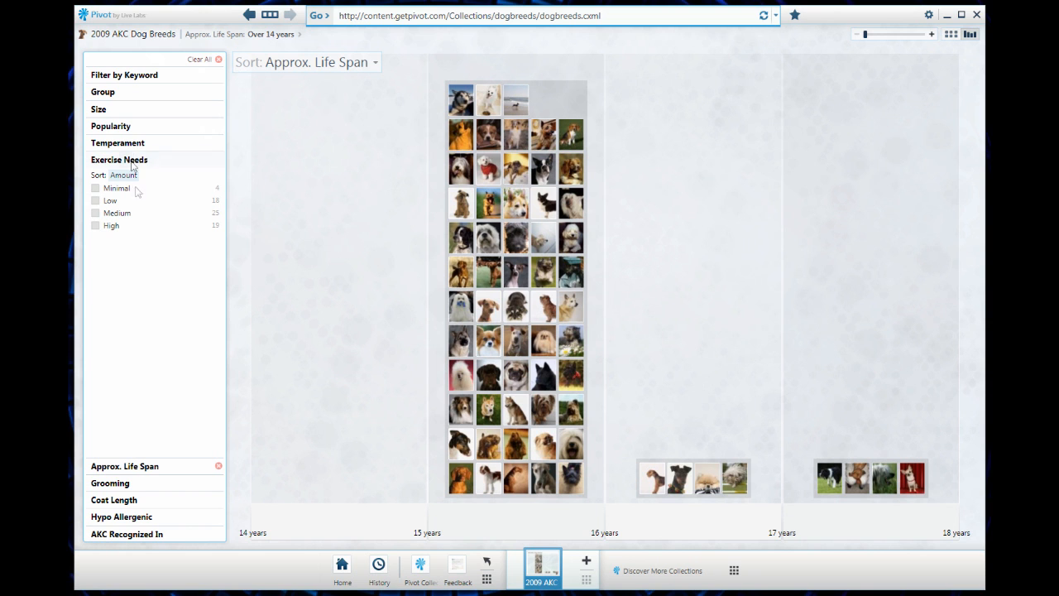
- Limit breeds to Minimal or Low exercise needs and Medium size, leaving three breeds
left_click(96, 200)
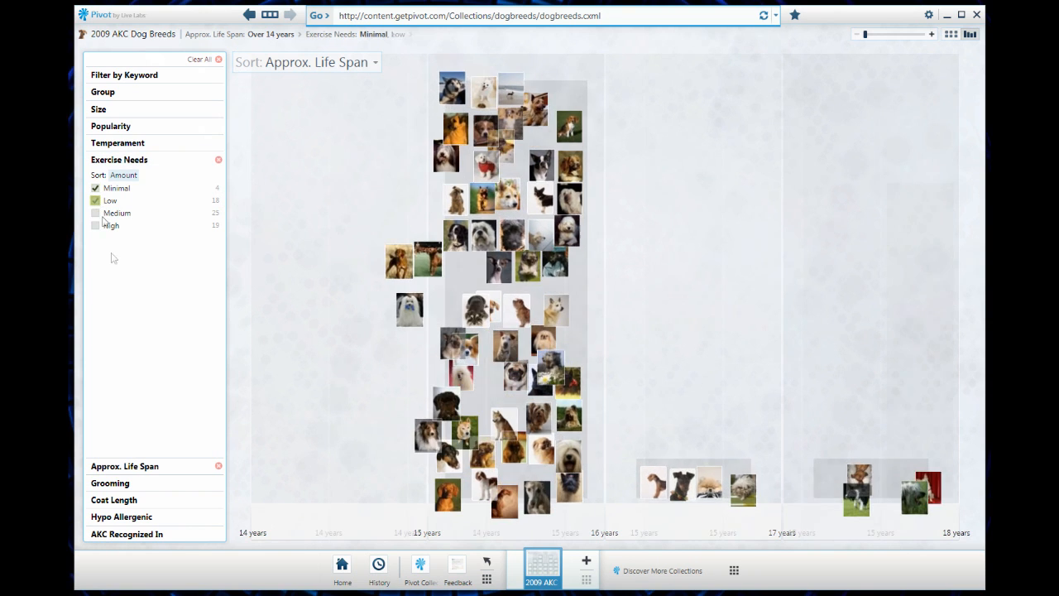
left_click(96, 200)
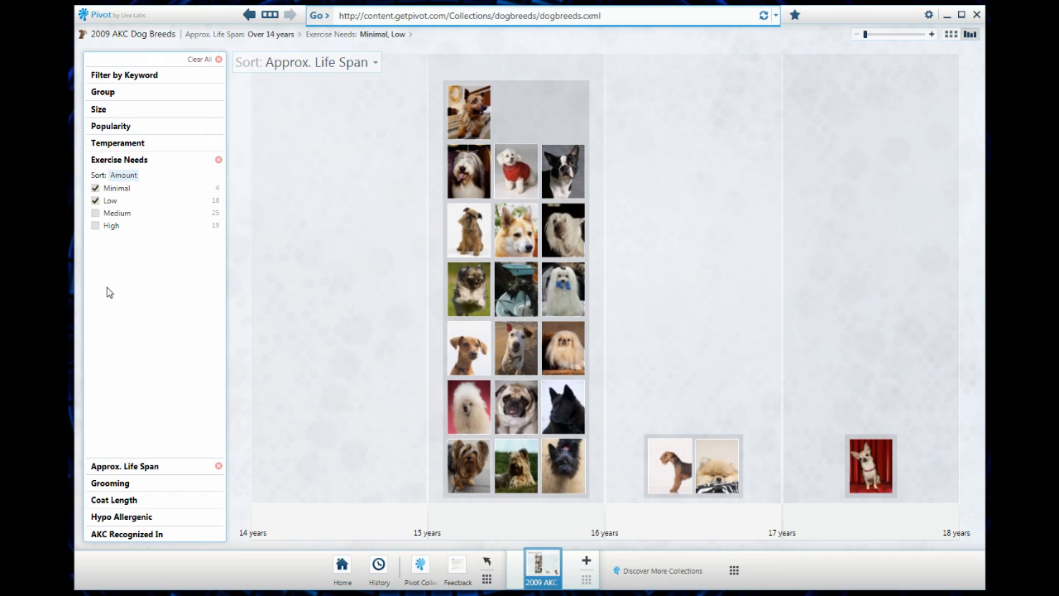
mouse_move(116, 366)
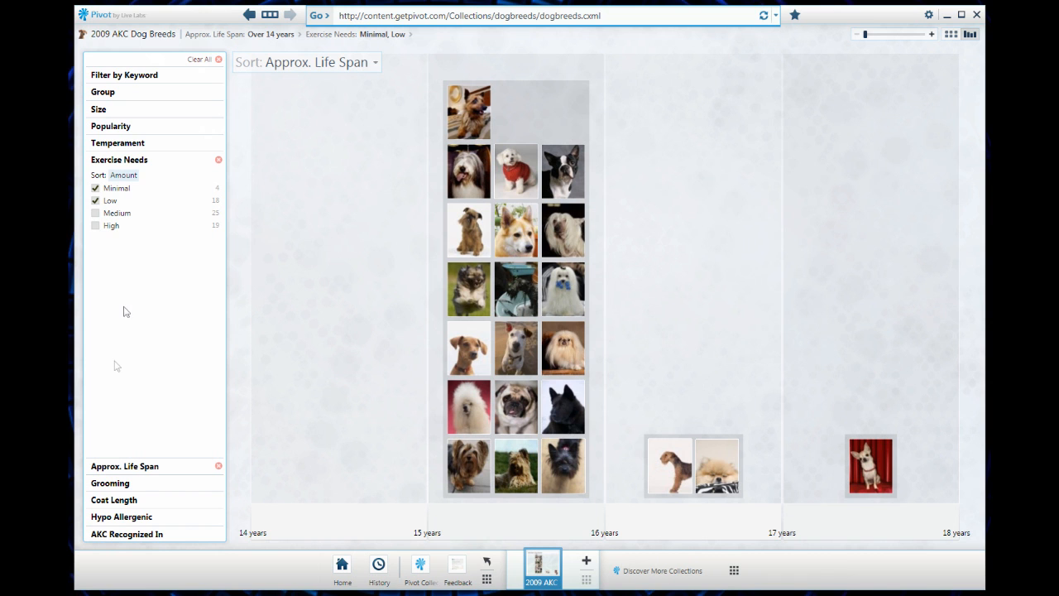
left_click(99, 110)
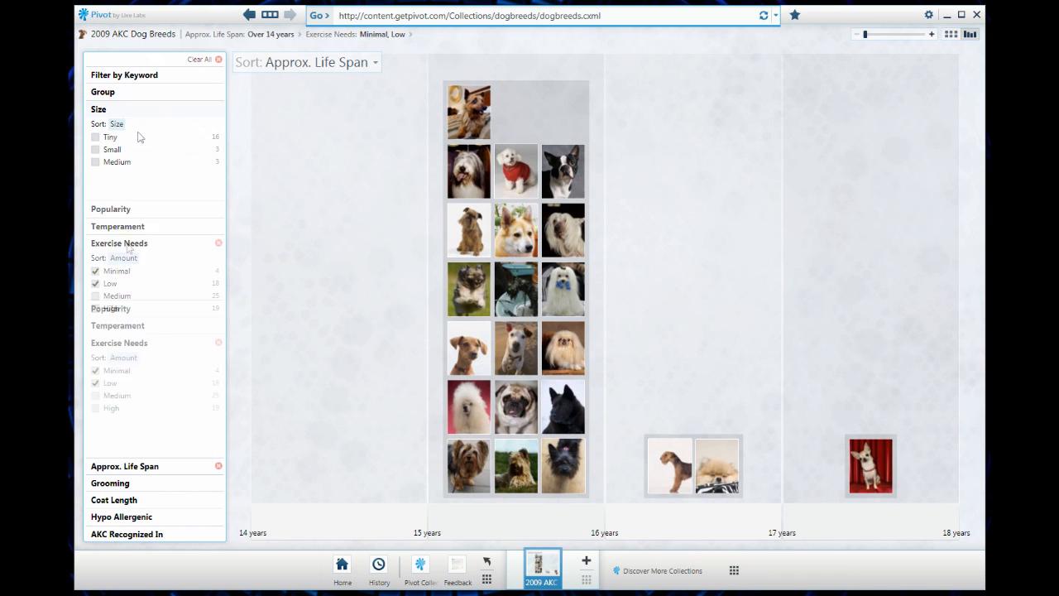
left_click(96, 162)
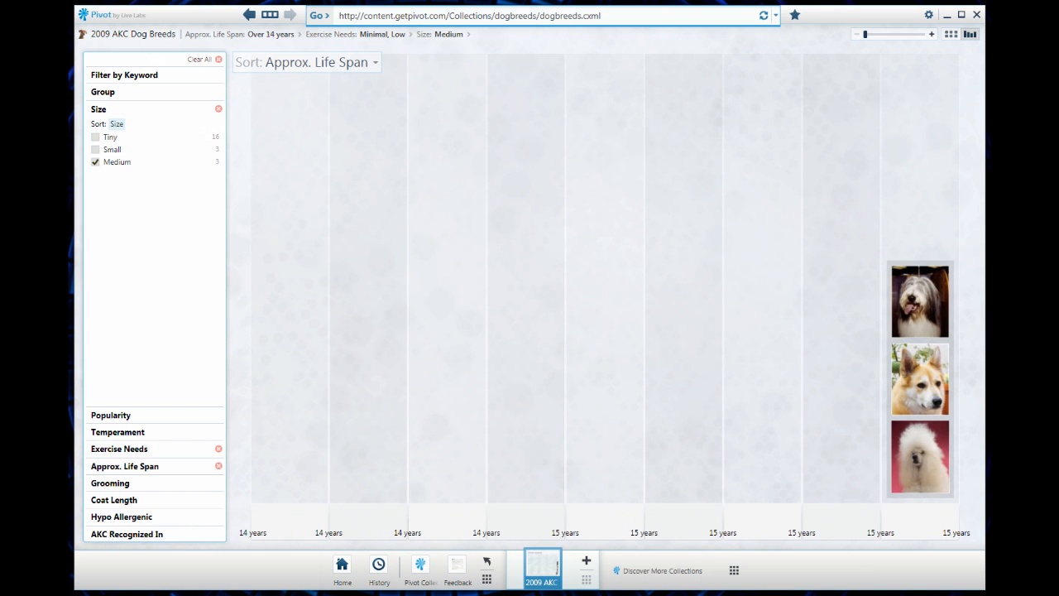
left_click(920, 299)
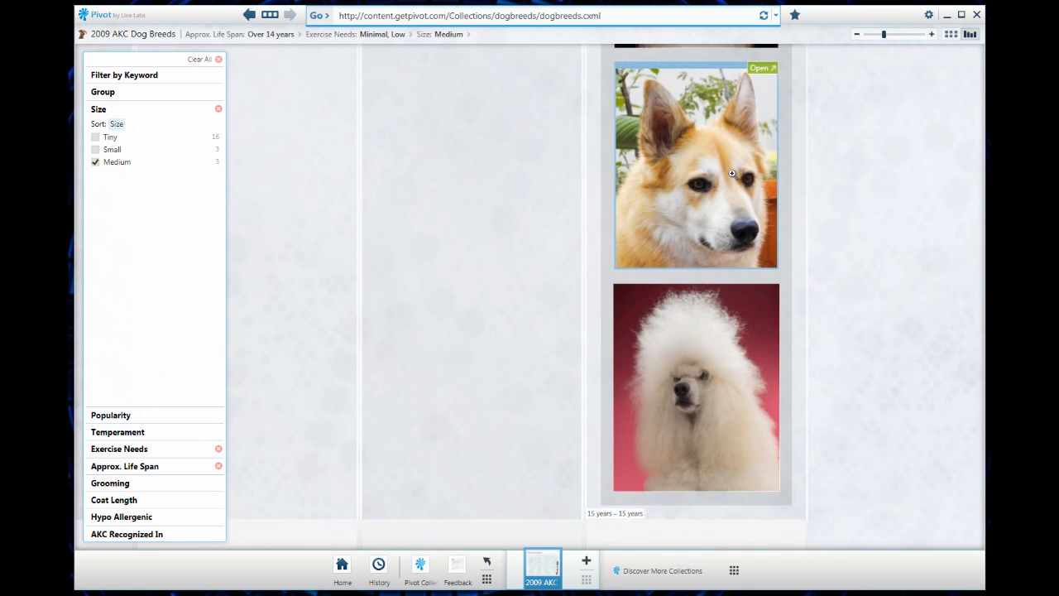
- Show the Canaan Dog's details panel
left_click(695, 165)
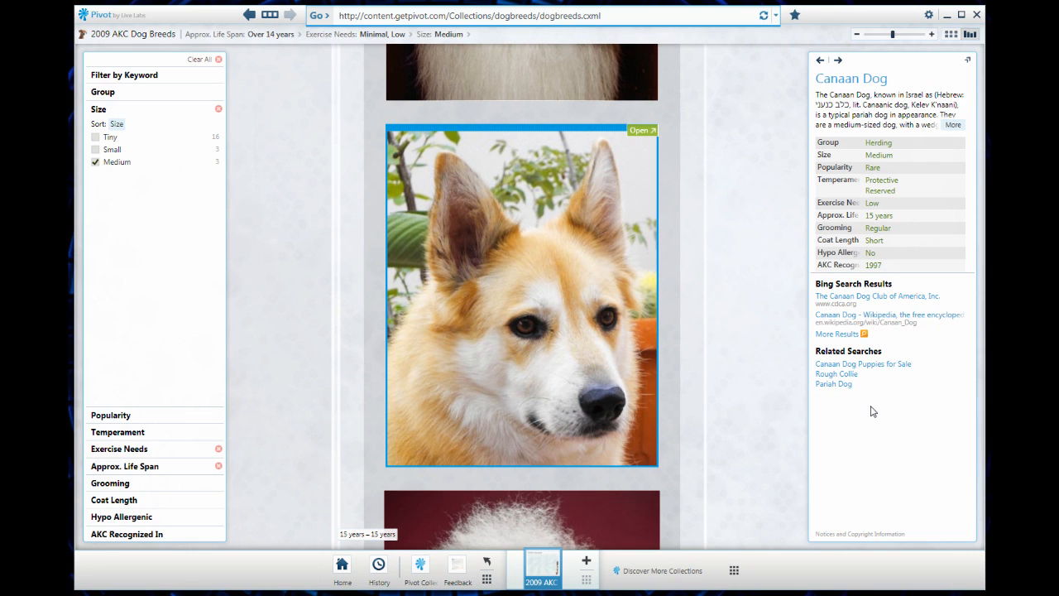
mouse_move(662, 564)
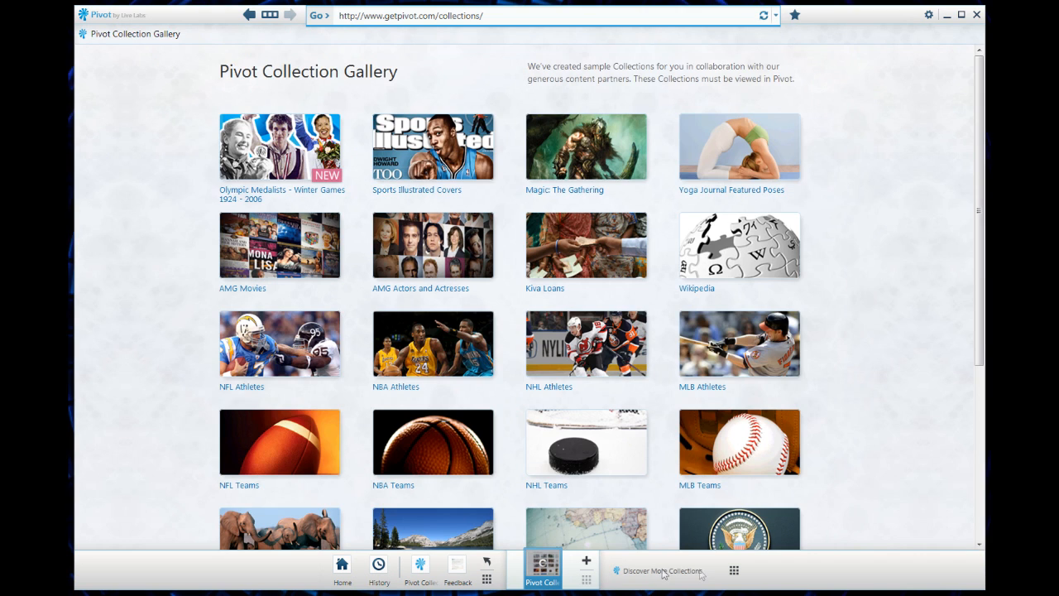
- Narrow the Concept Cars to production years over 1996
scroll("down", 3)
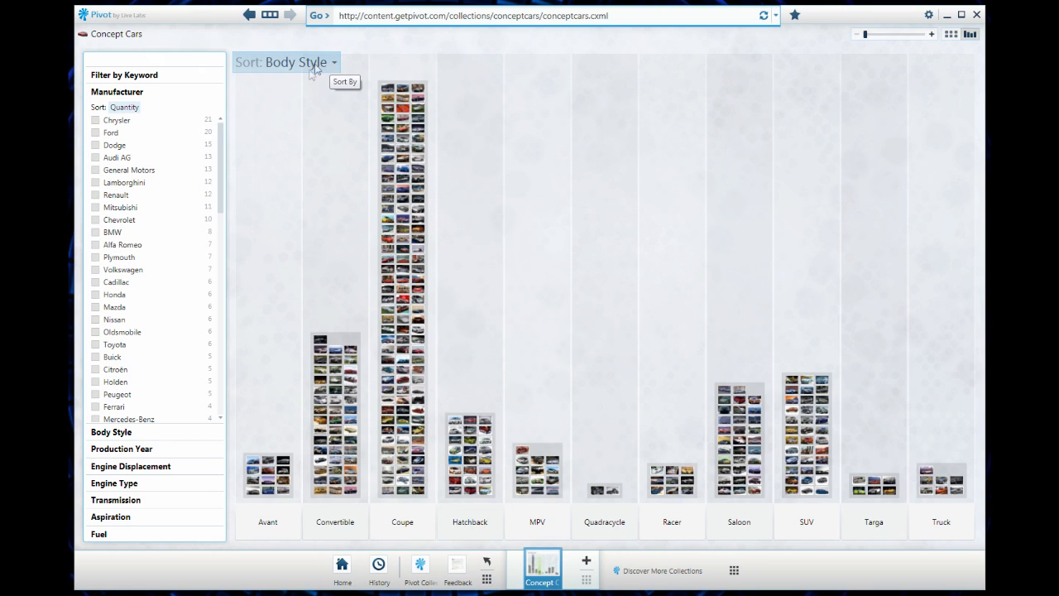
mouse_move(152, 497)
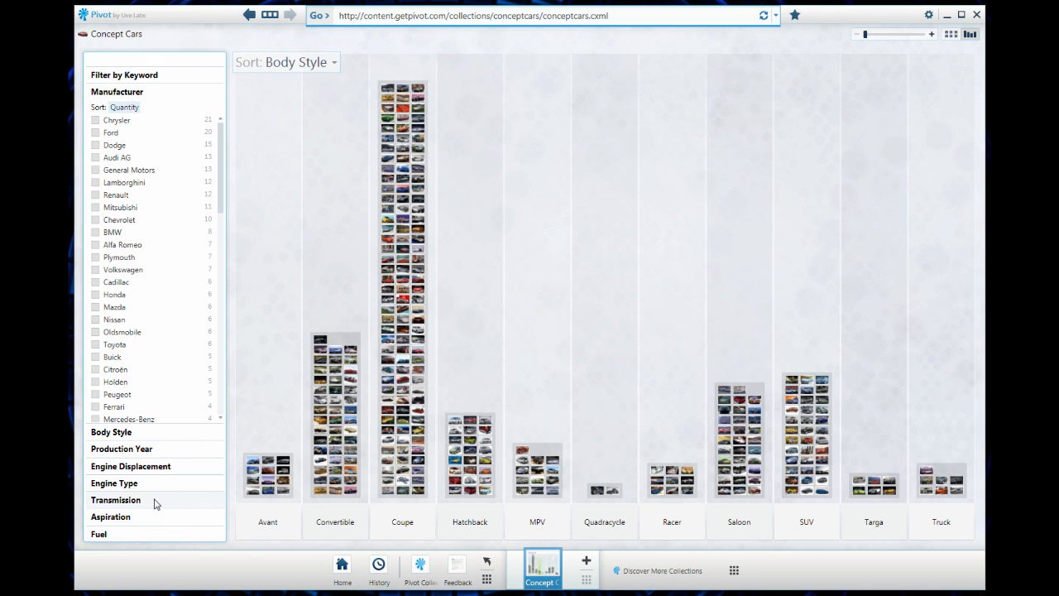
mouse_move(156, 503)
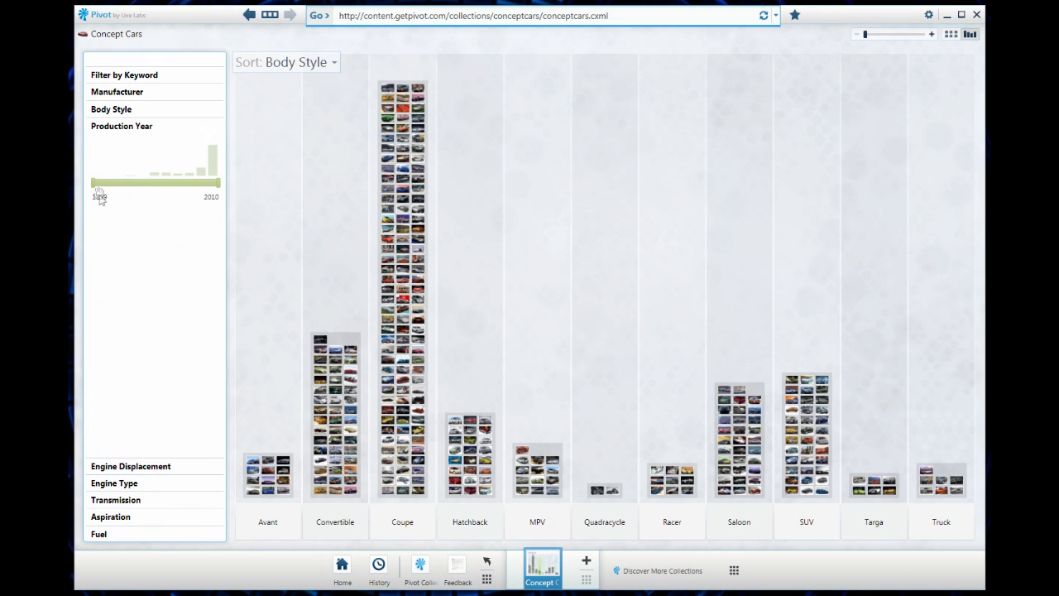
left_click_drag(91, 182, 202, 182)
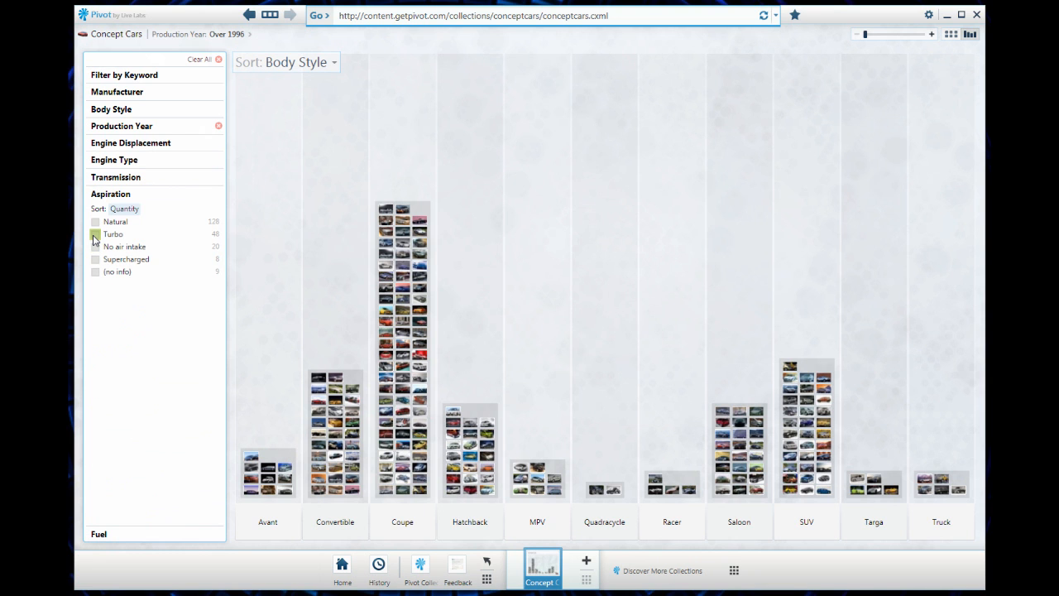
- Filter the concept cars to Turbo aspiration and Coupe body style, then return to the gallery
left_click(94, 236)
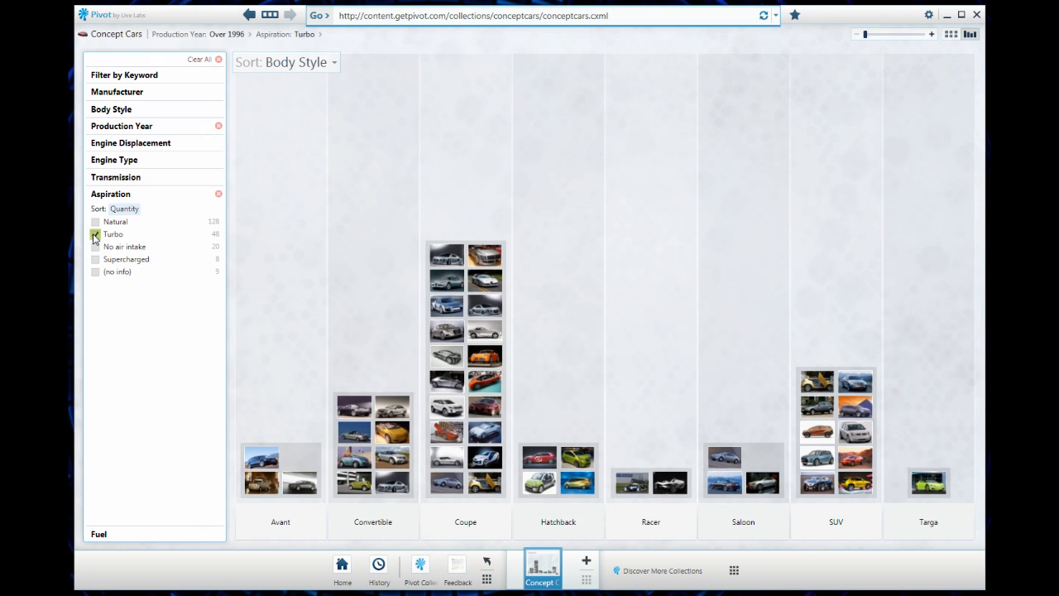
left_click(94, 236)
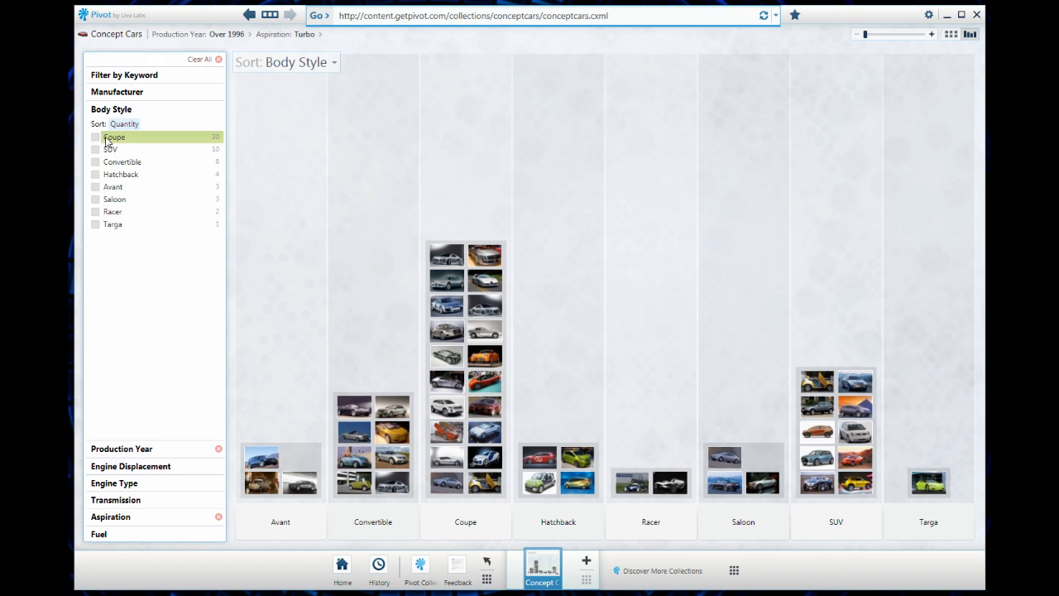
left_click(96, 135)
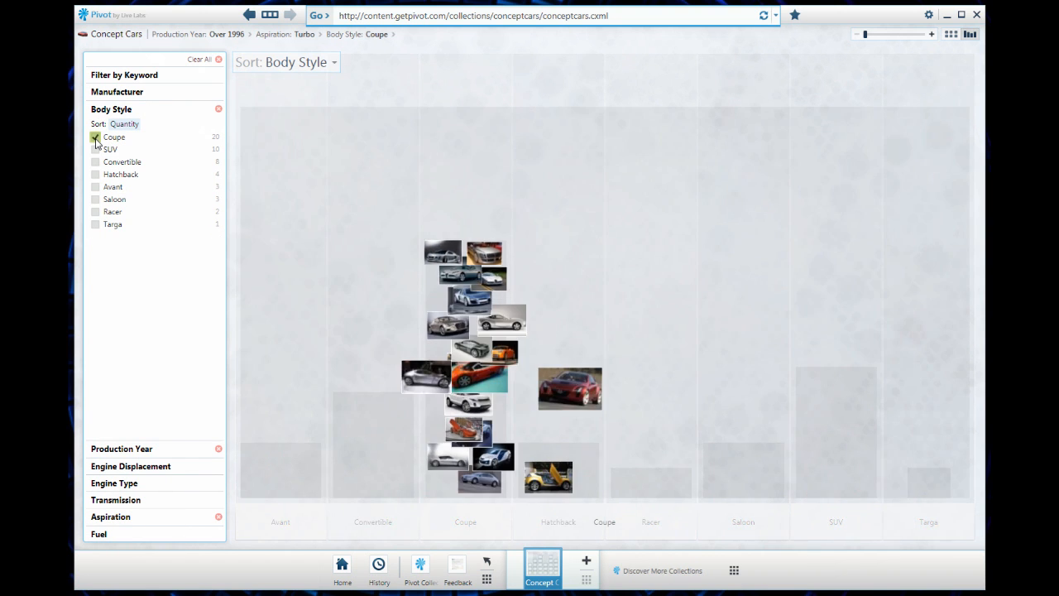
left_click(96, 136)
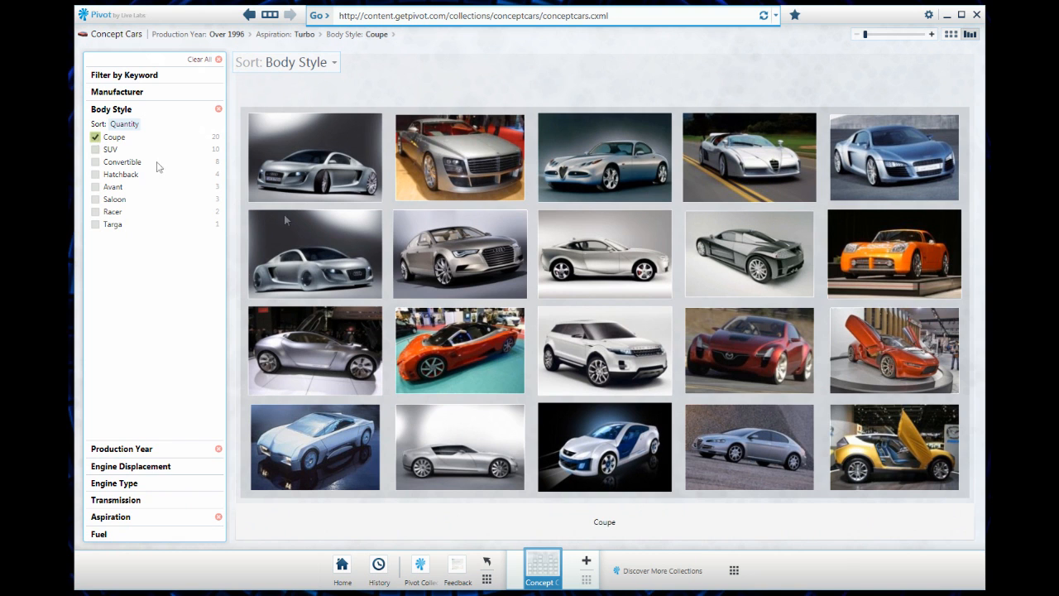
left_click(604, 157)
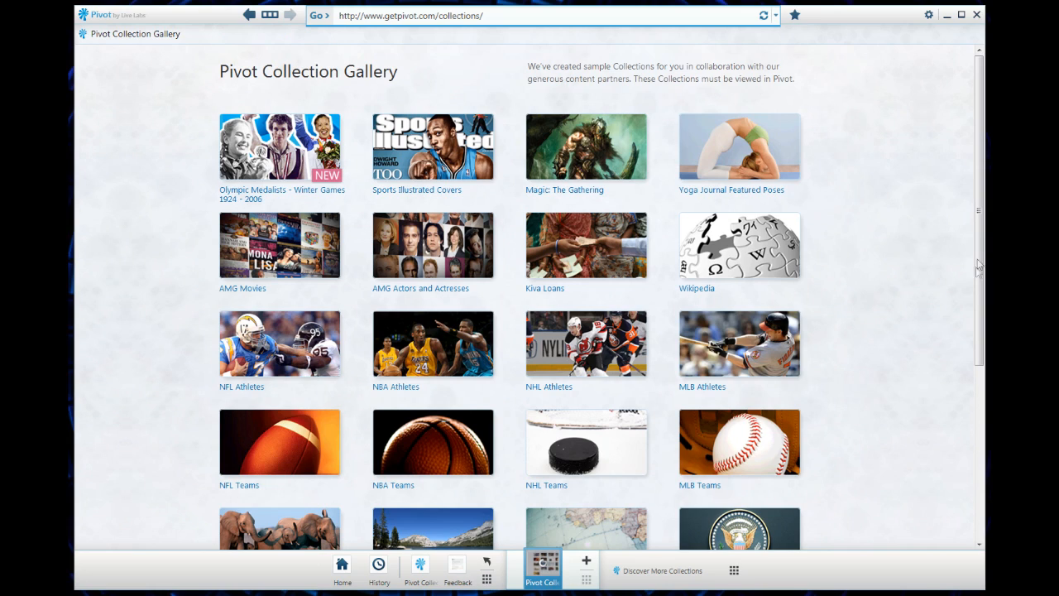
- Open the Xbox Live Marketplace collection from the gallery
scroll("down", 3)
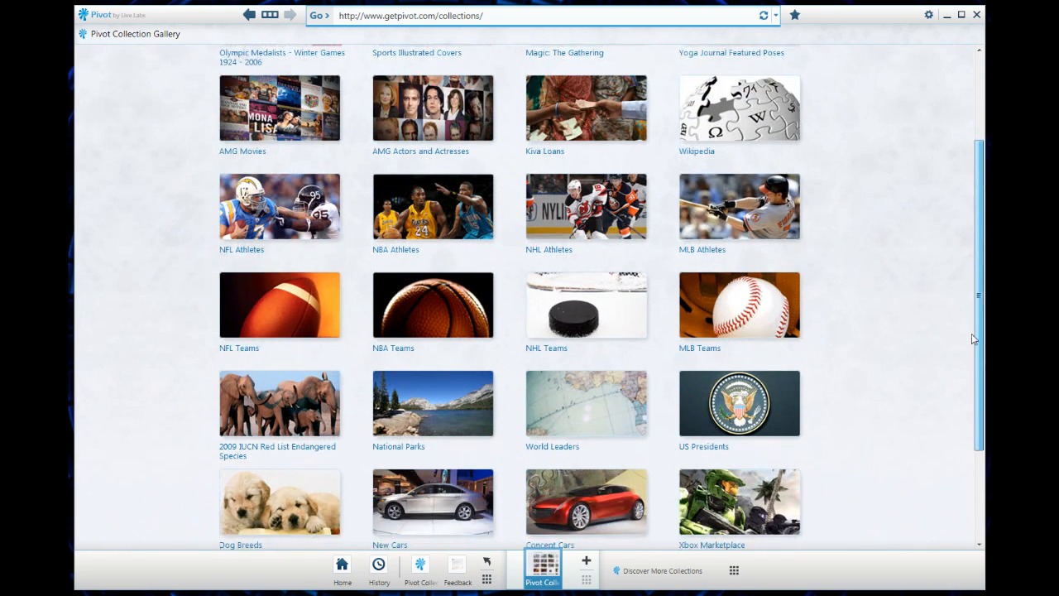
scroll("down", 3)
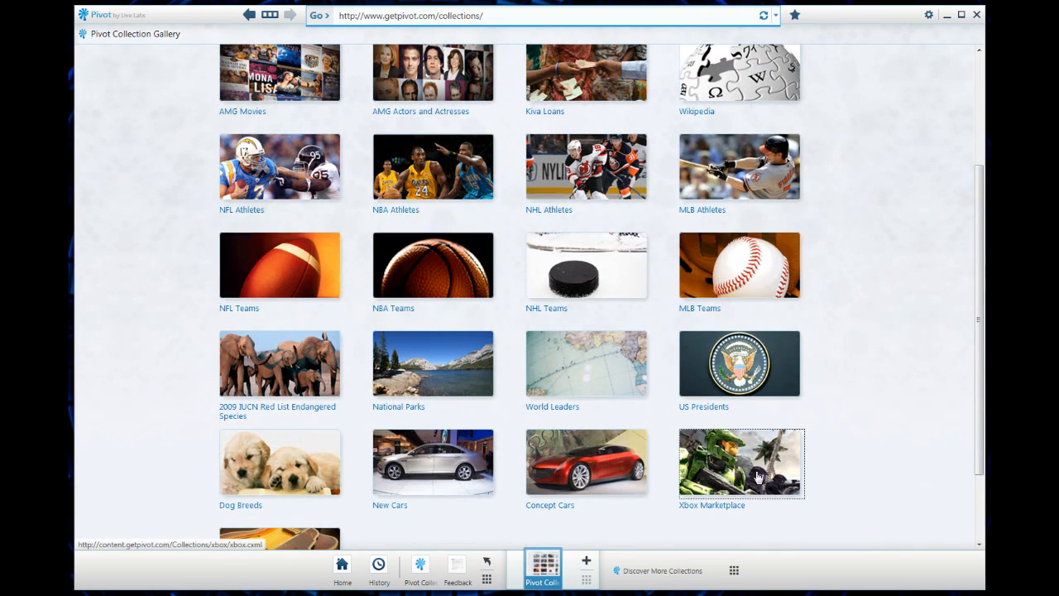
left_click(739, 461)
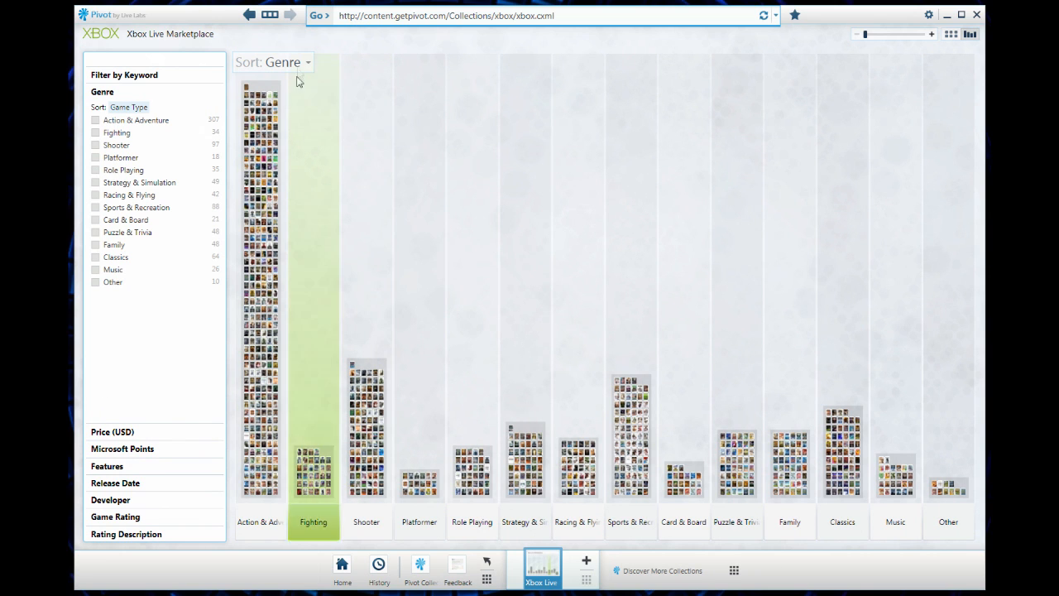
- Arrange the games by Release Date and zoom into the 2006 column
left_click(274, 63)
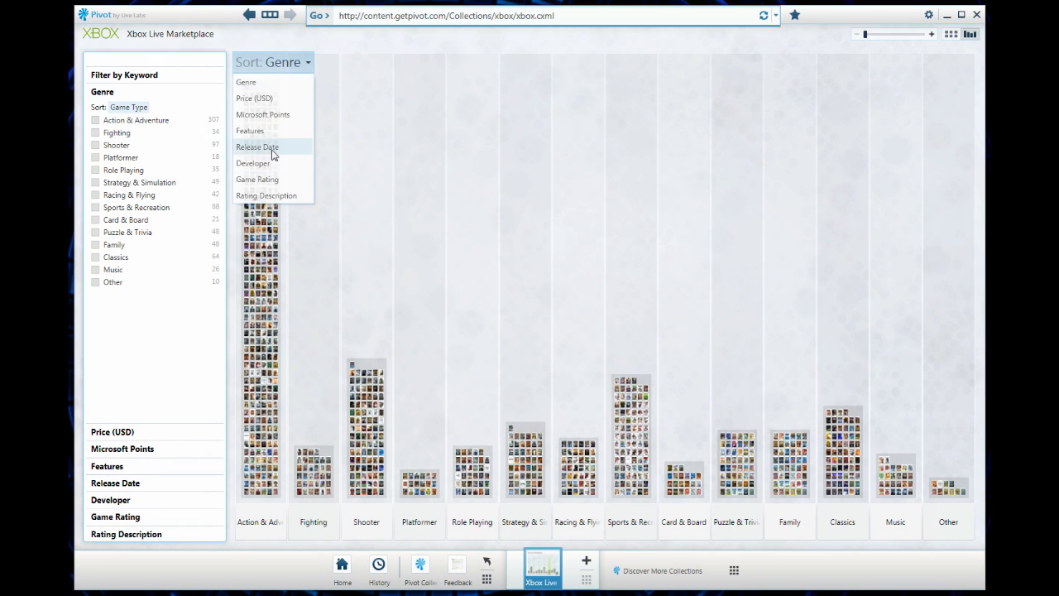
left_click(258, 145)
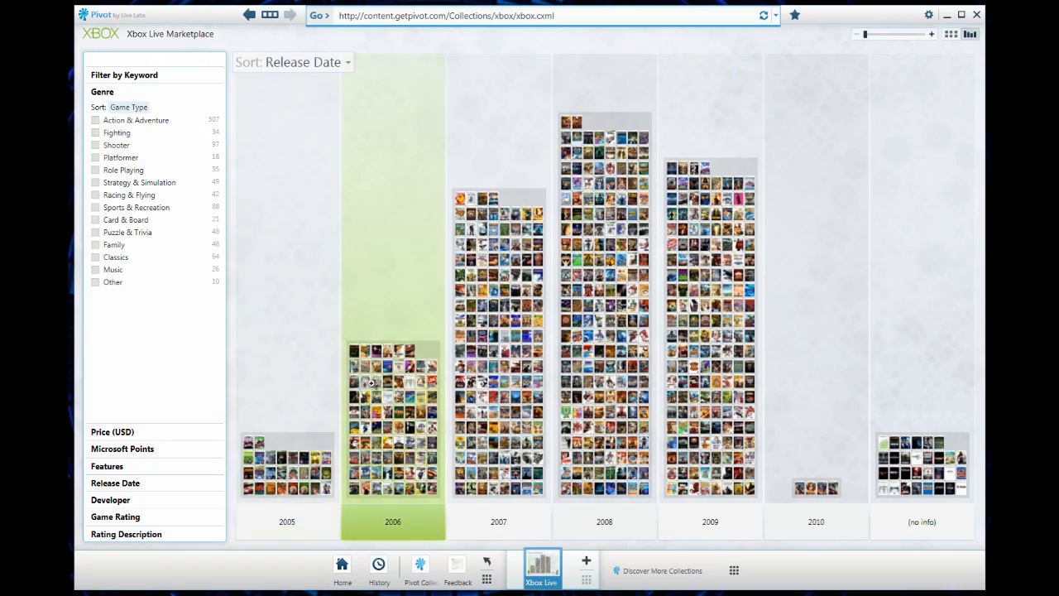
left_click(371, 383)
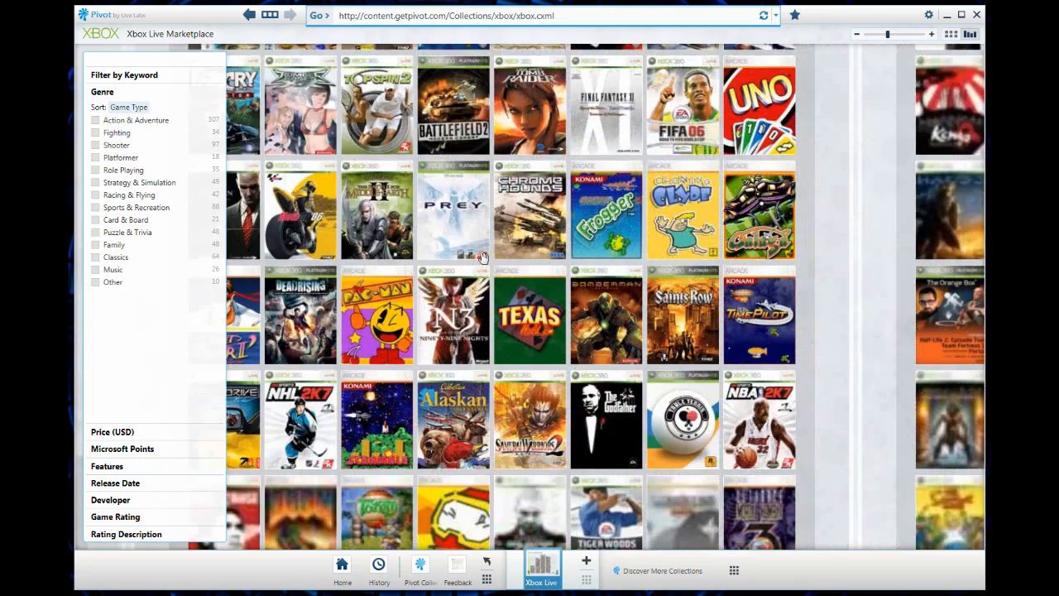
- Filter the games to Racing & Flying, priced over $52.26, rated E (Everyone)
scroll("down", 3)
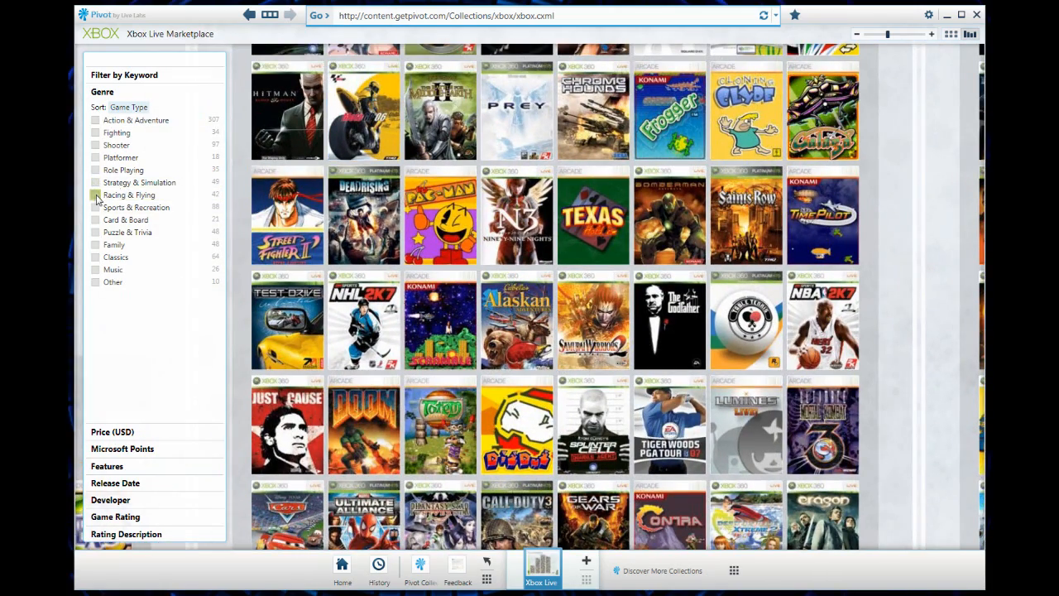
left_click(94, 196)
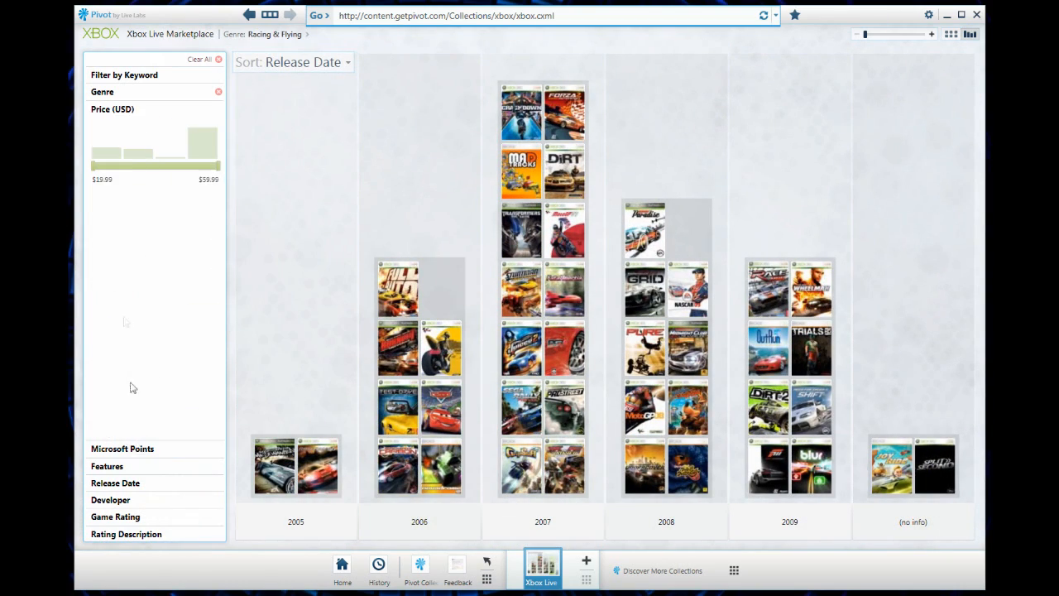
left_click_drag(98, 166, 158, 165)
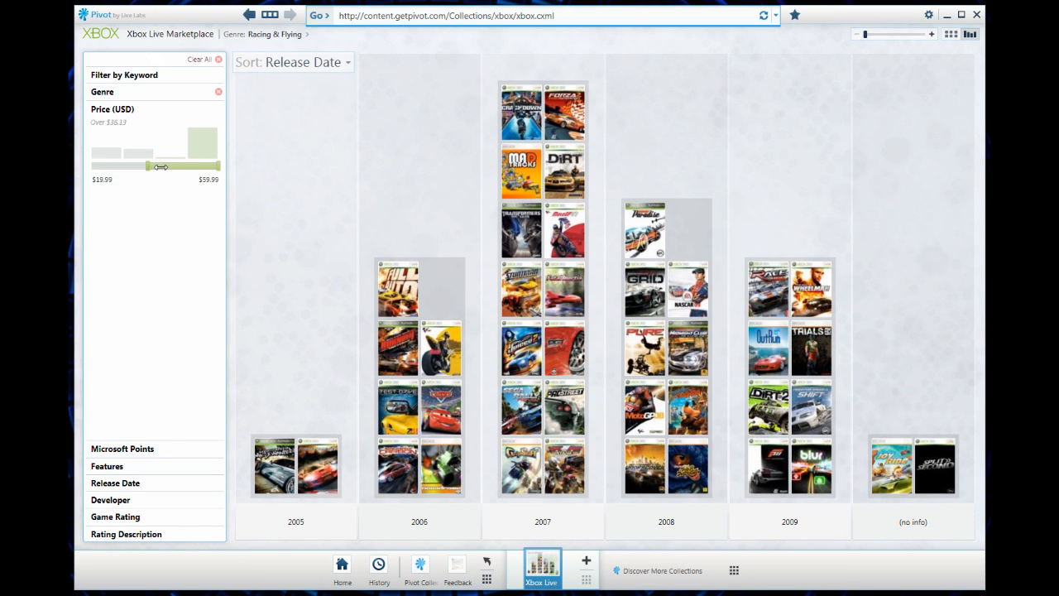
left_click_drag(157, 166, 185, 166)
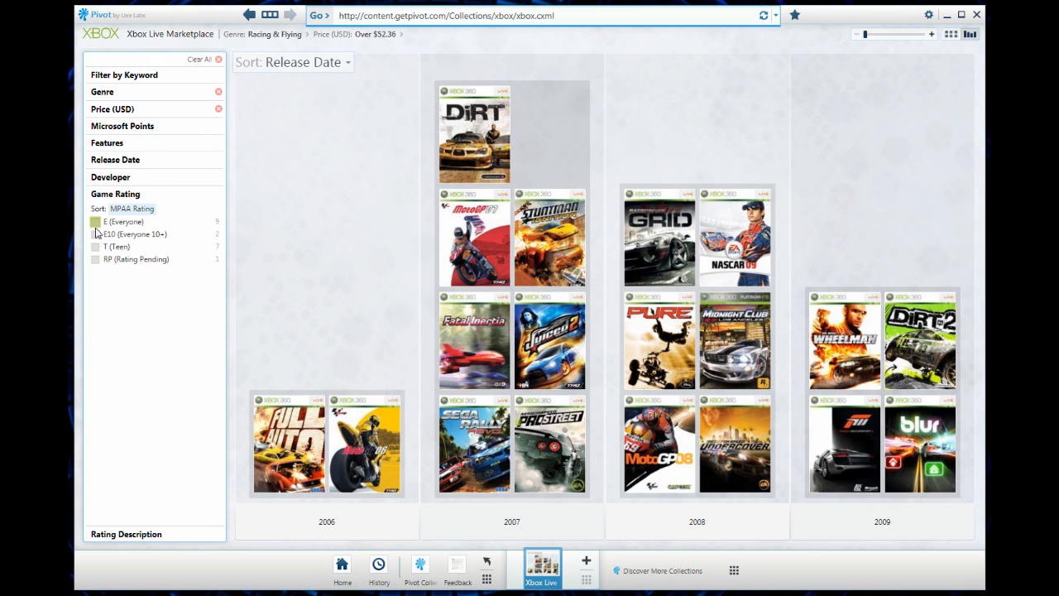
left_click(96, 222)
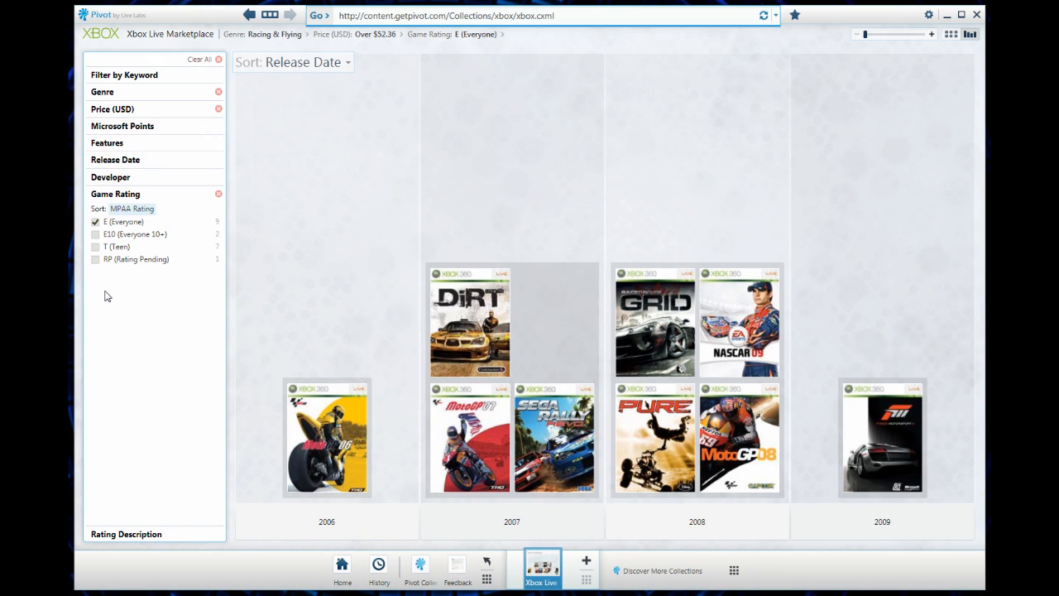
mouse_move(584, 507)
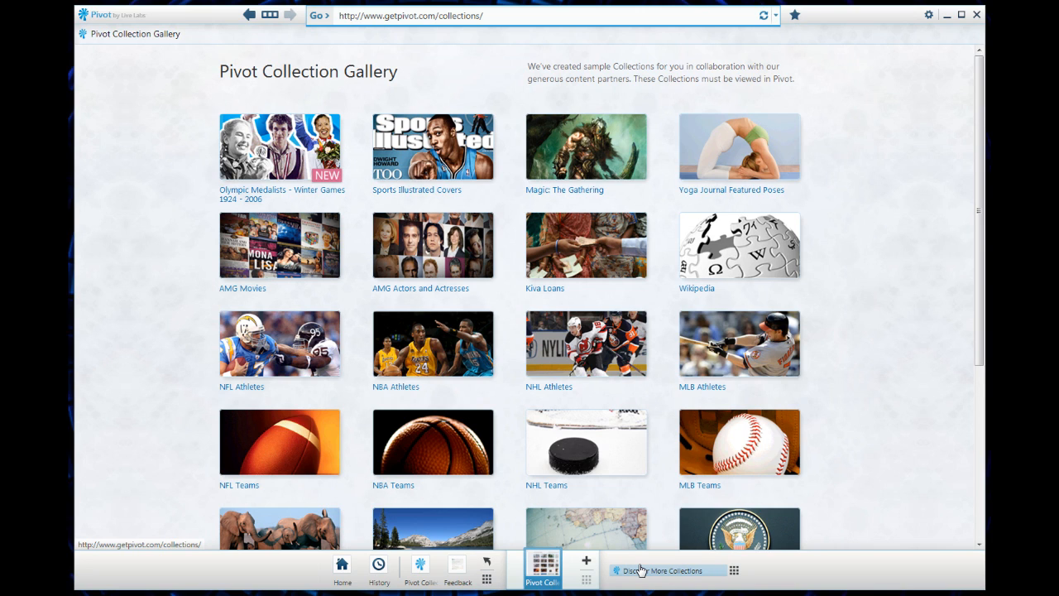
mouse_move(743, 245)
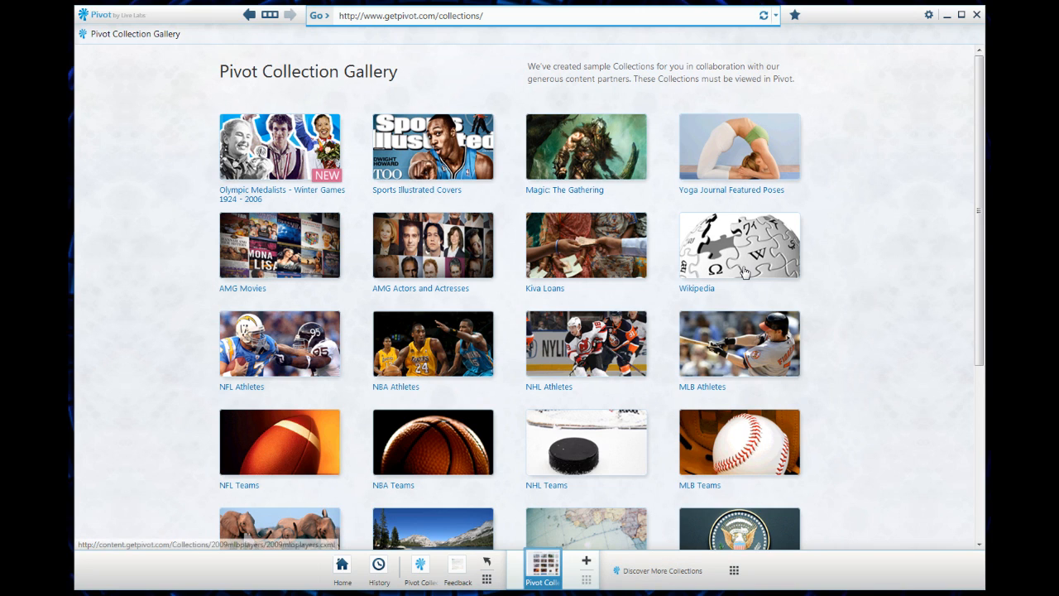
- Open the Wikipedia collection and show the Aircraft article's details
left_click(739, 245)
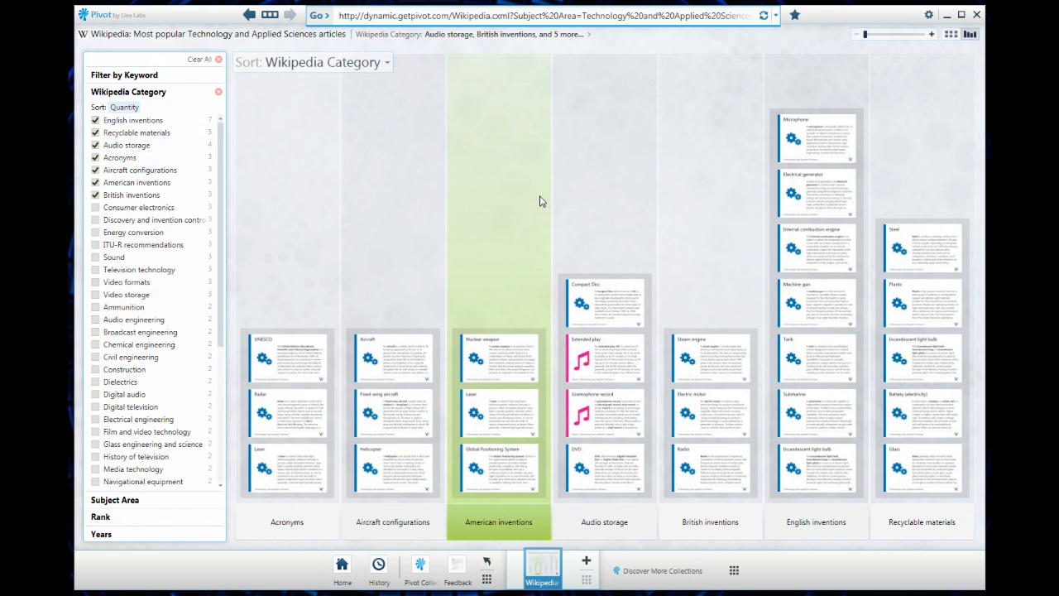
left_click(392, 357)
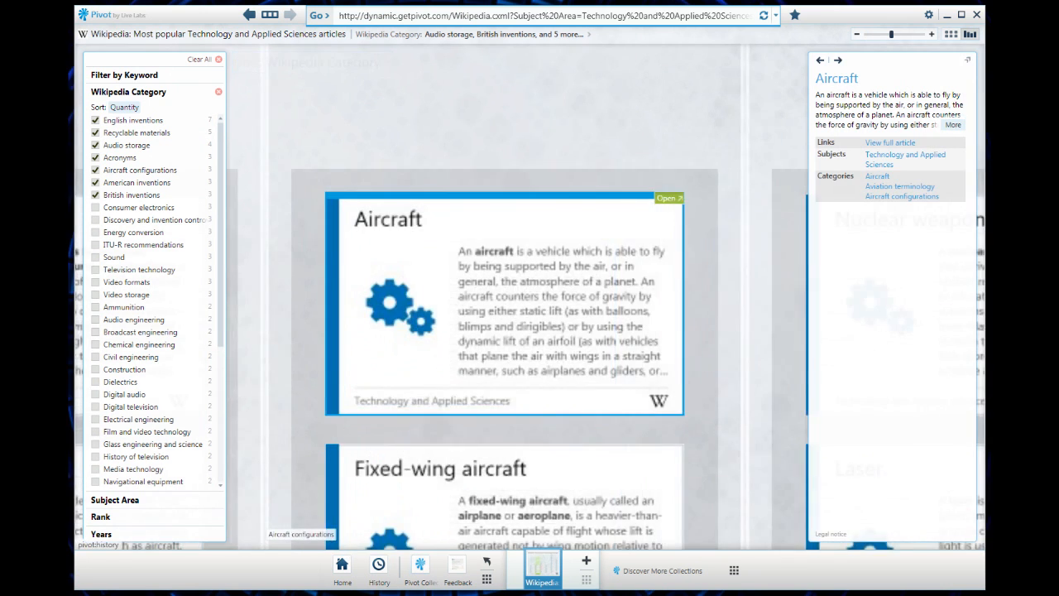